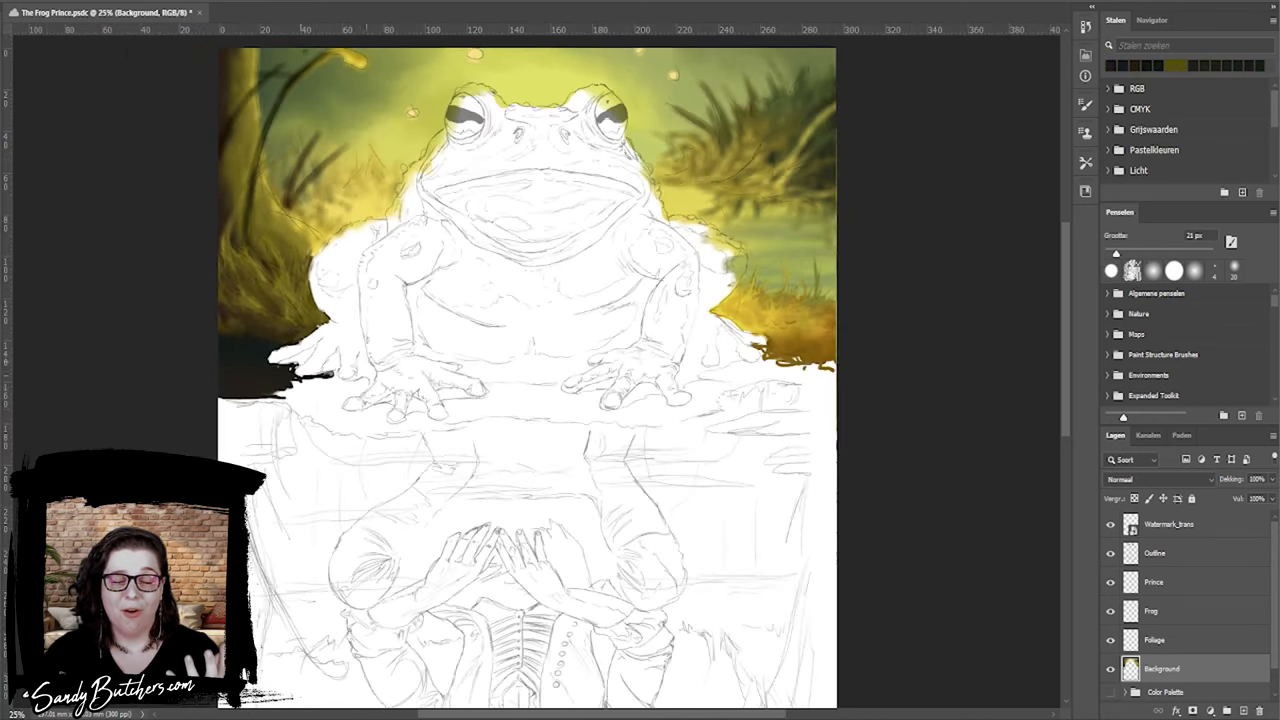
Brush a bright green glow around the prince over dark swamp tones on the Background layer.
drag(300, 390, 420, 420)
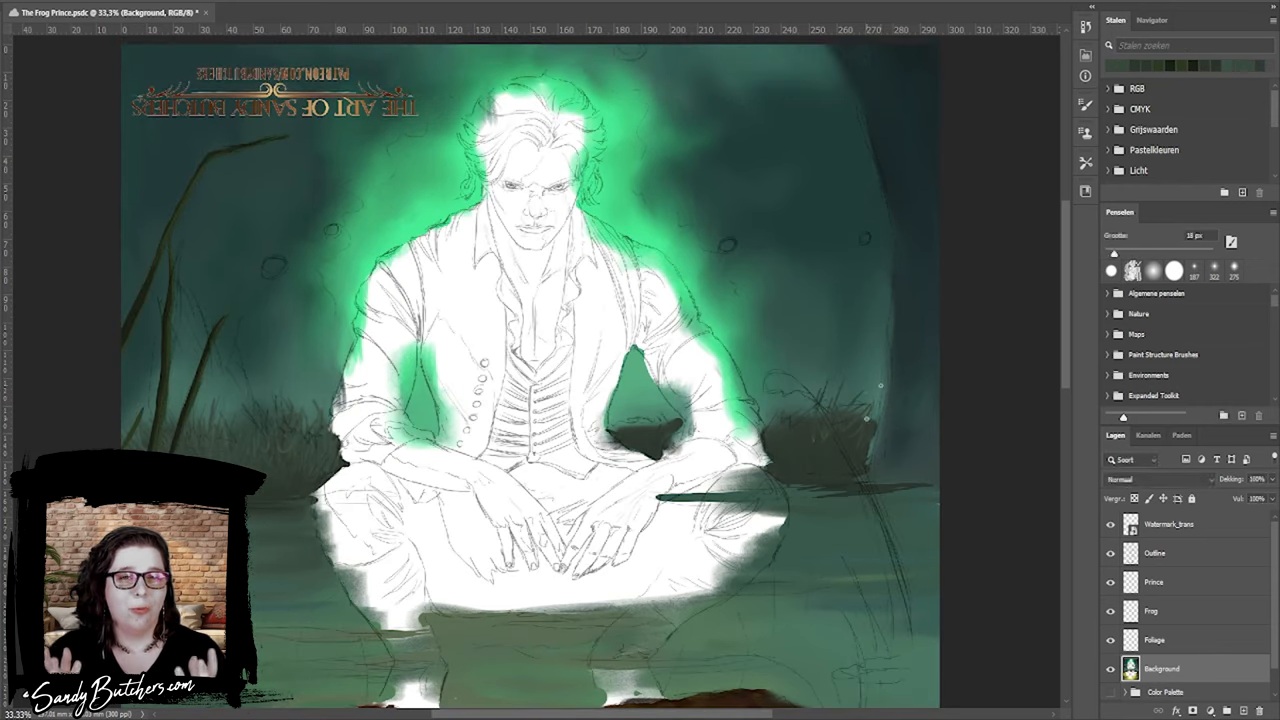
Switch to the Frog layer and paint the left eye golden with brown and blue-grey skin around it.
click(1110, 552)
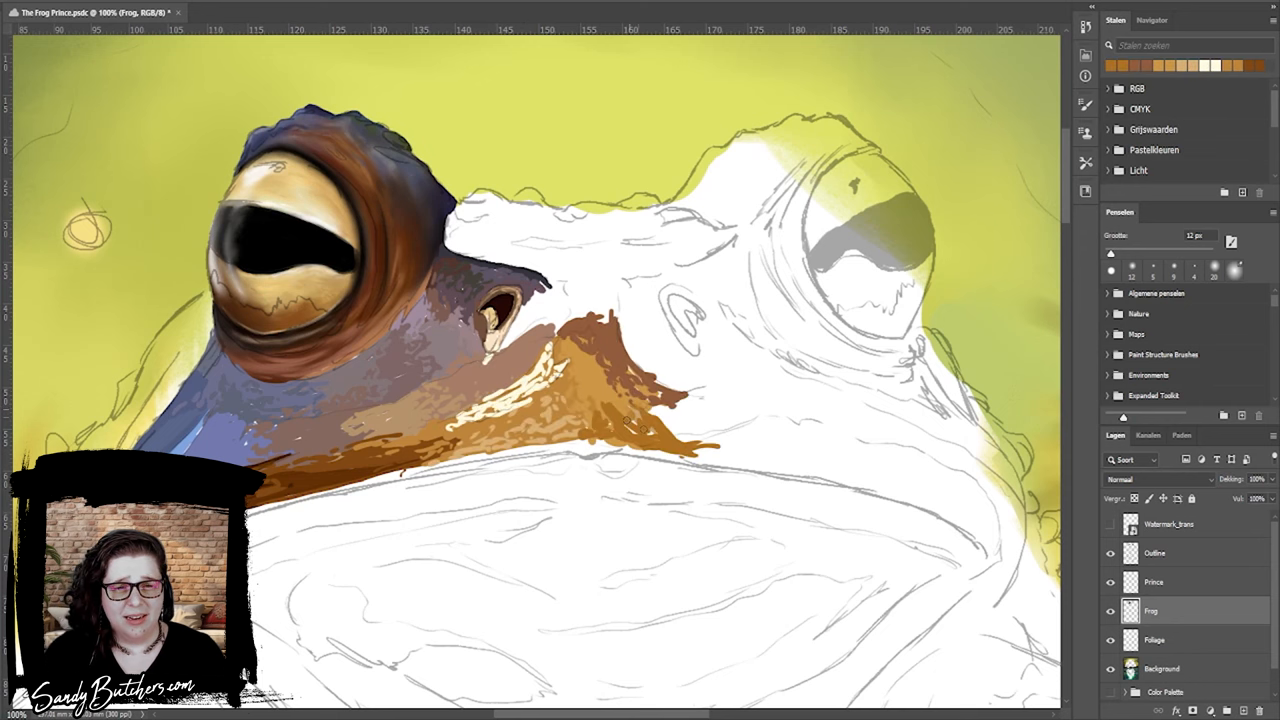
Paint the toad's throat in olive-brown tones and block dark brown into the belly.
drag(640, 420, 990, 560)
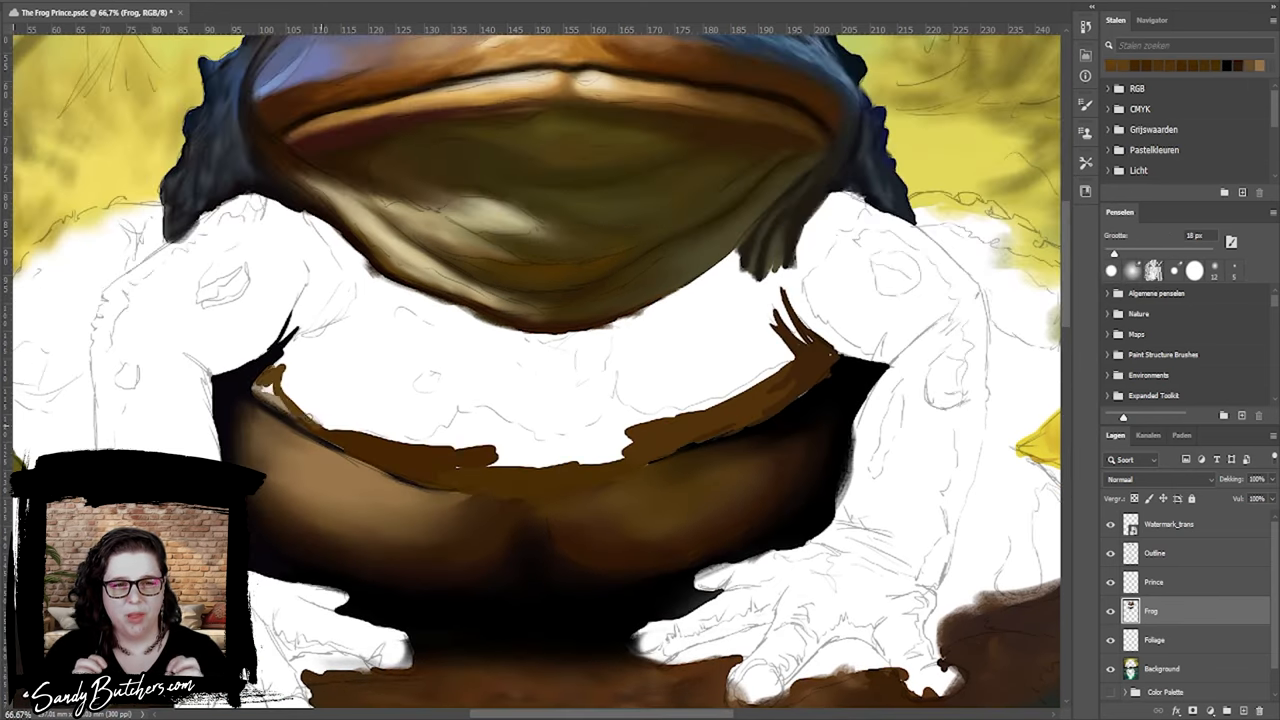
Paint dark brown and black shadows around the toad's legs and shade its belly.
drag(350, 320, 600, 420)
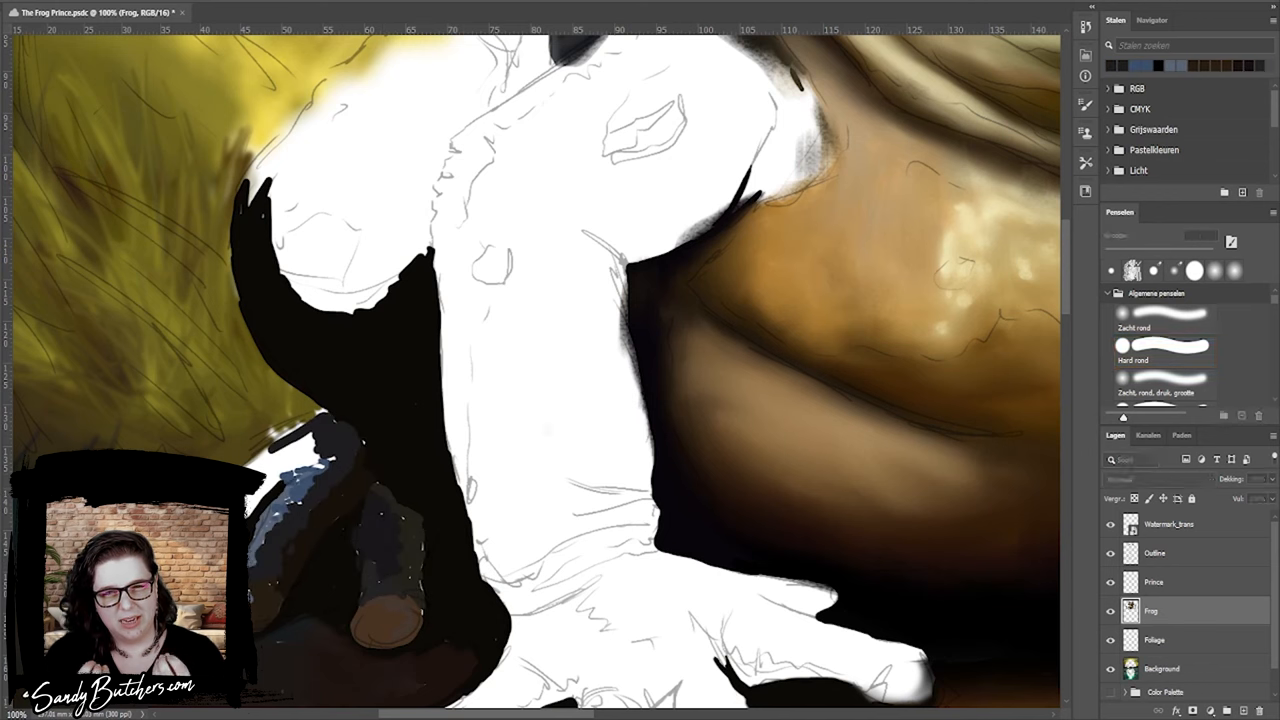
Choose the Soft Round brush and paint the toad's left arm, hand and belly texture in brown.
click(1164, 360)
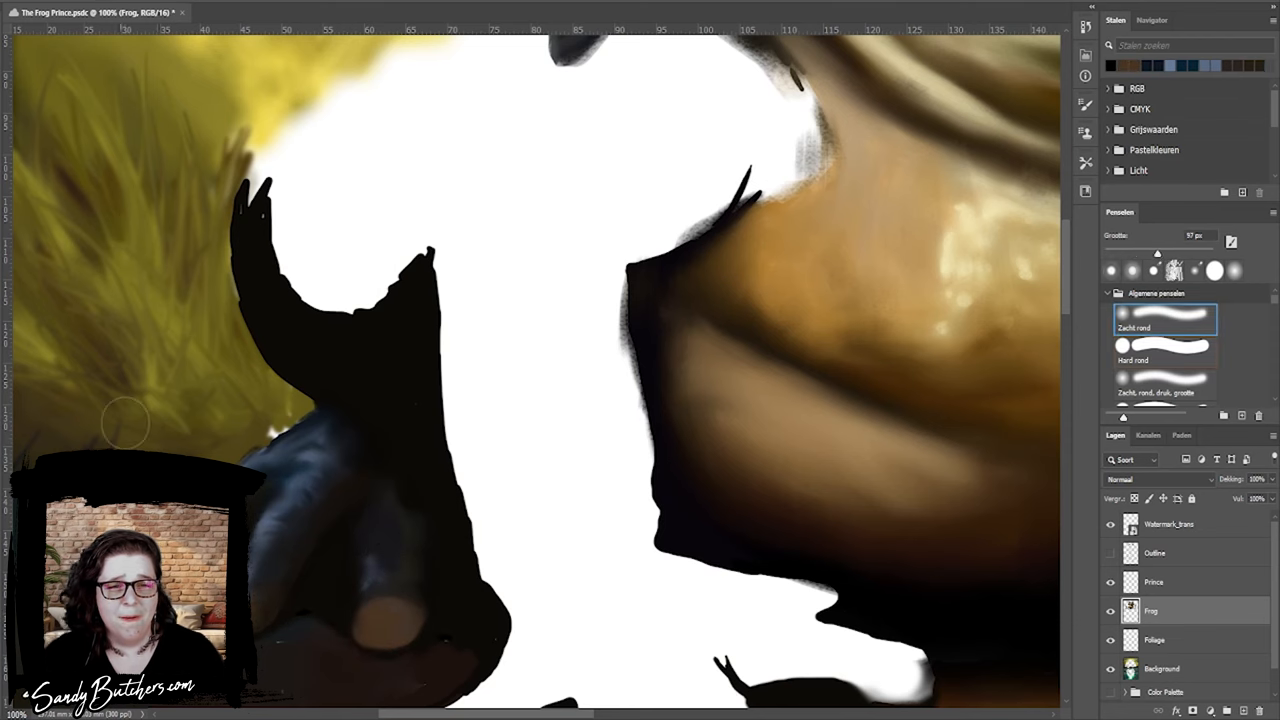
click(1164, 352)
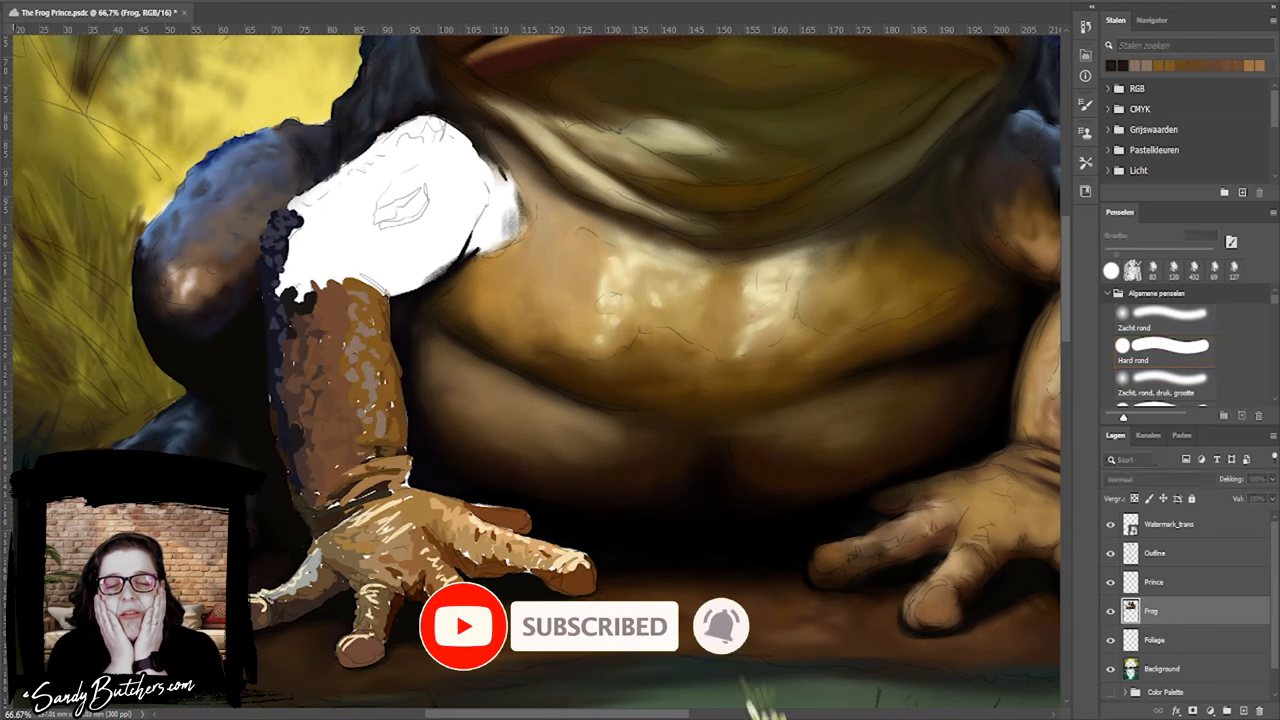
Switch to the Prince layer and paint amber eyes, dark brows and the first skin tone between them.
click(1164, 344)
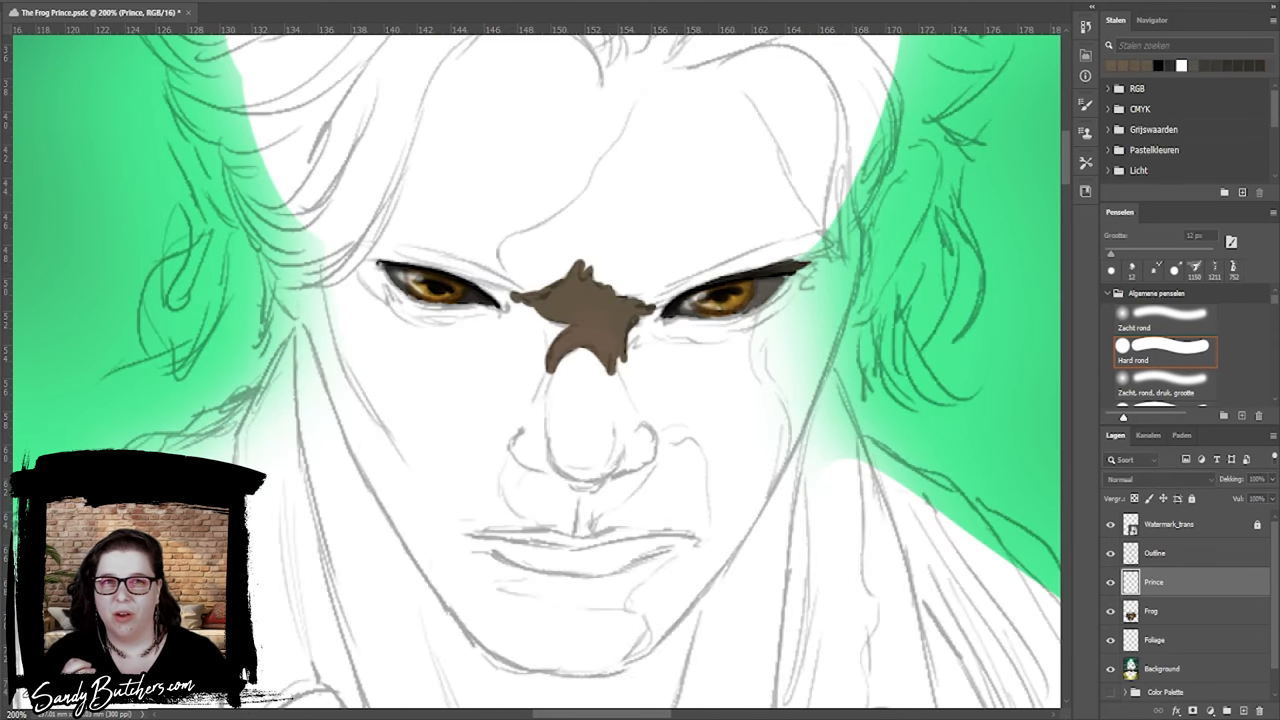
Block in the prince's skin tones and blend them smoothly with a soft round brush, adding dark lips.
drag(420, 270, 510, 310)
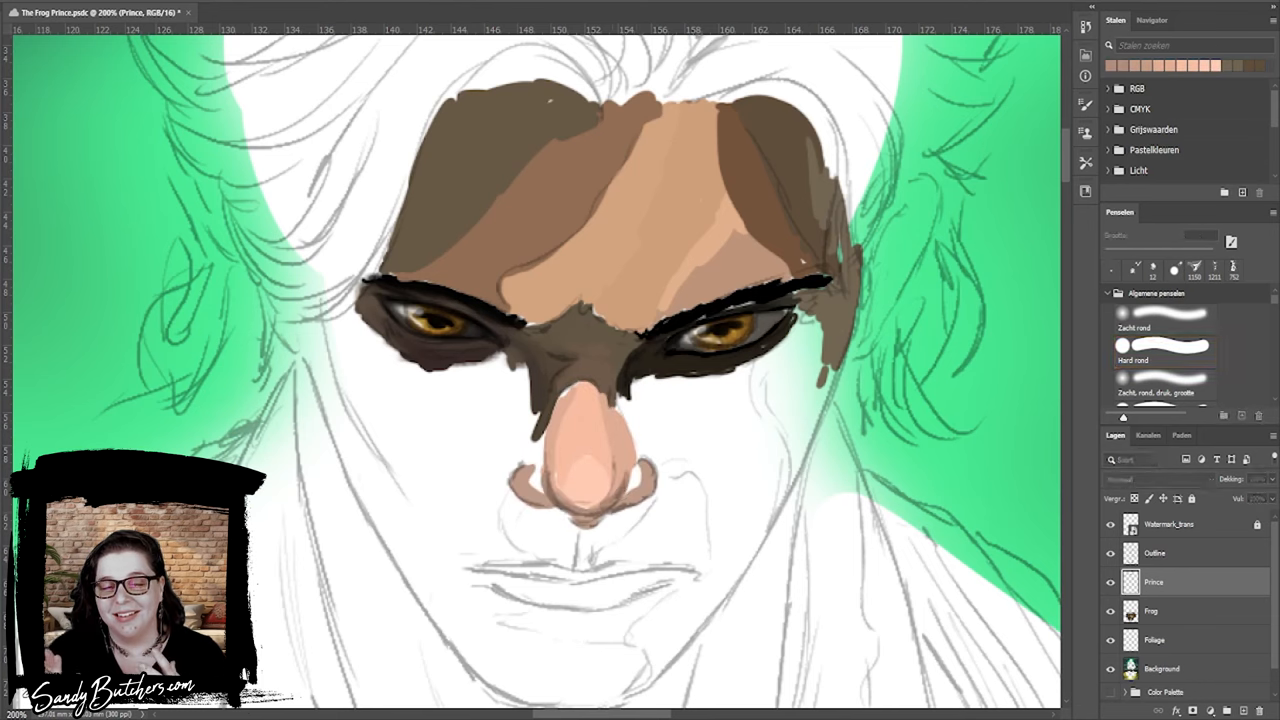
click(1164, 352)
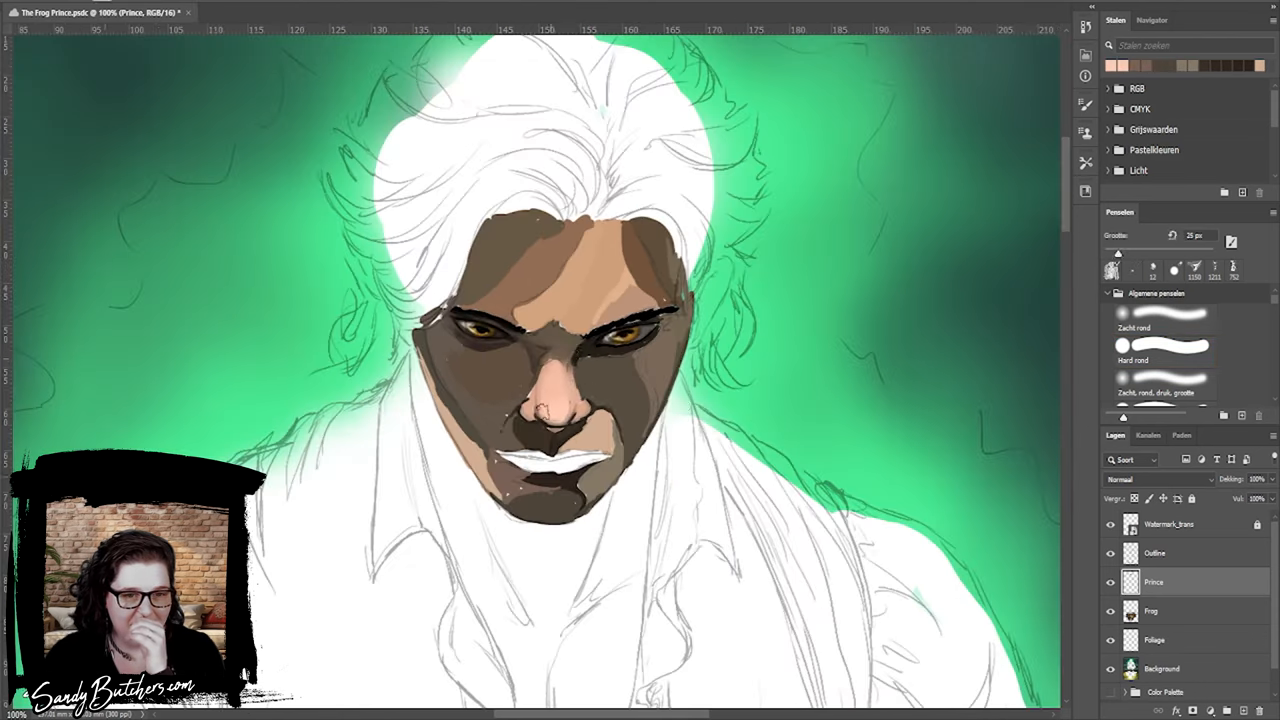
click(1110, 552)
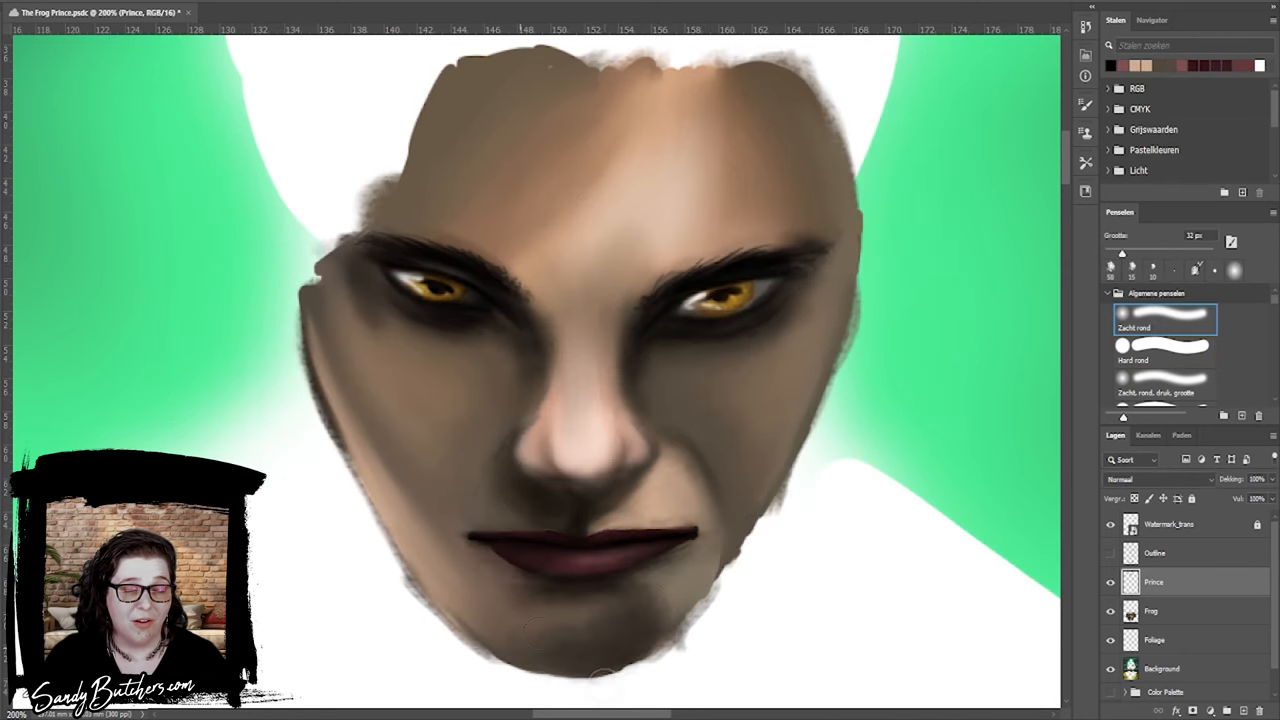
Paint flowing platinum-blond hair on the prince, ending on a small Hard Round brush.
click(1164, 346)
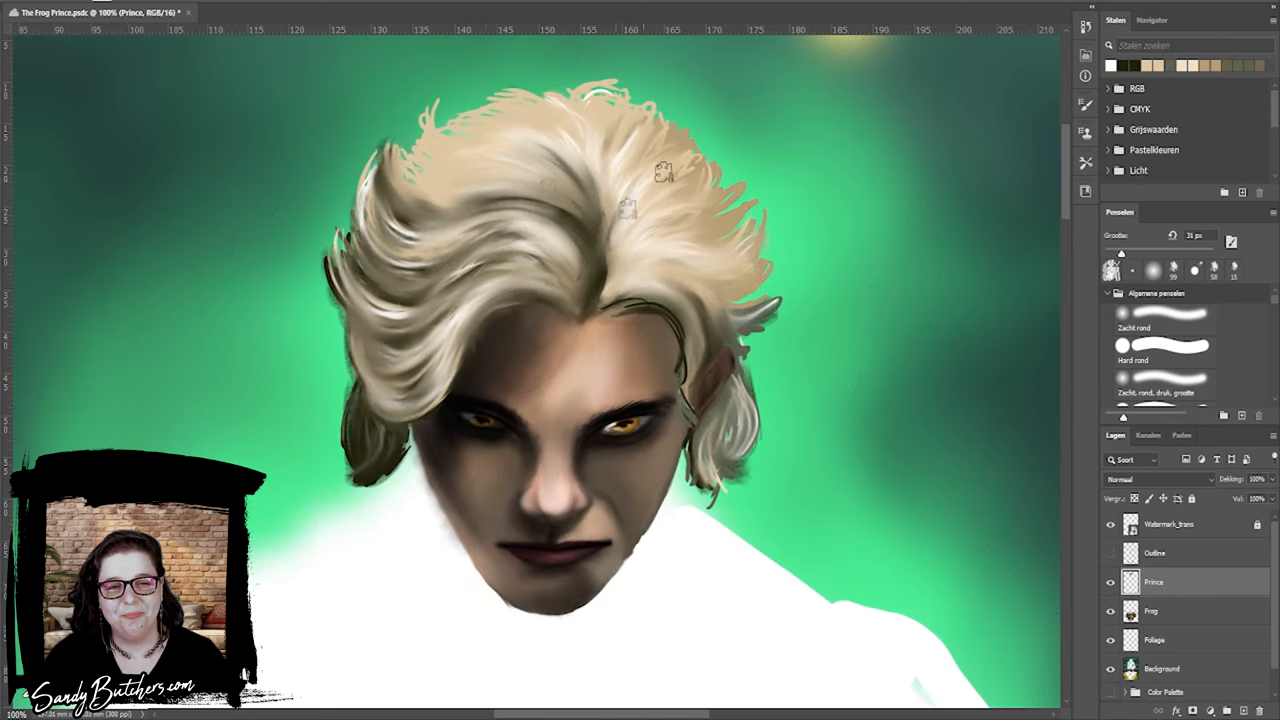
click(1160, 356)
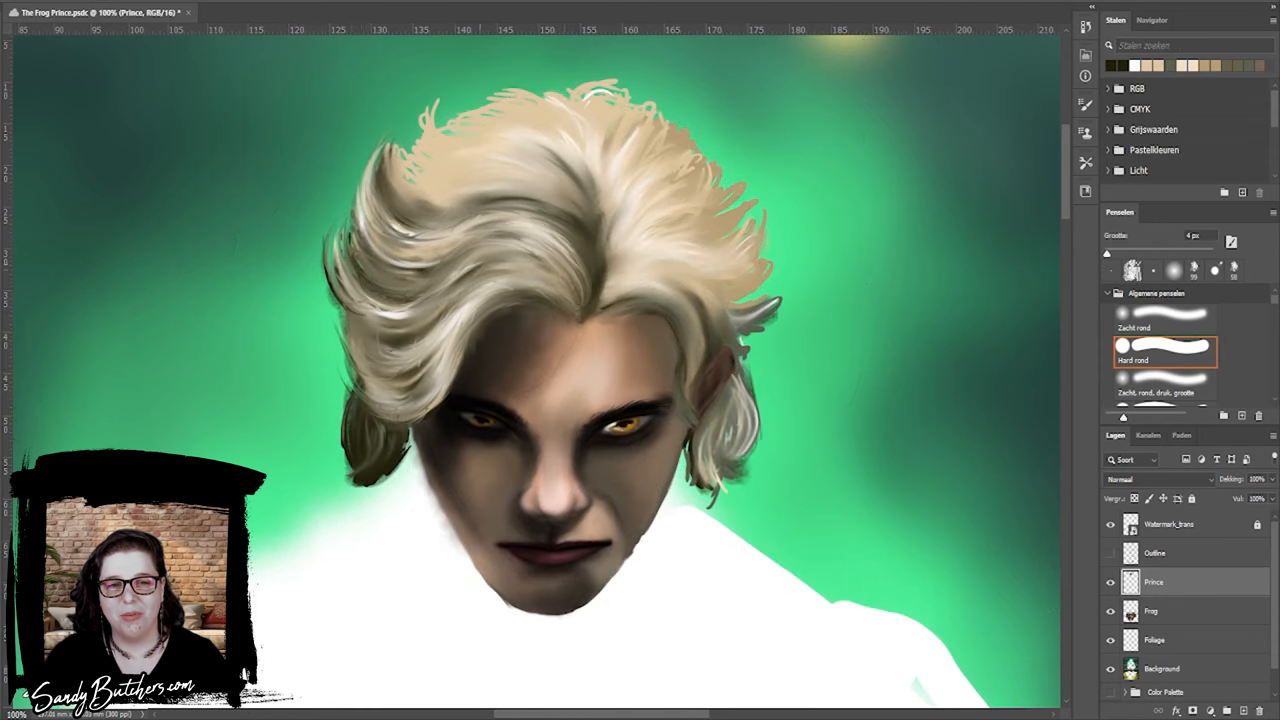